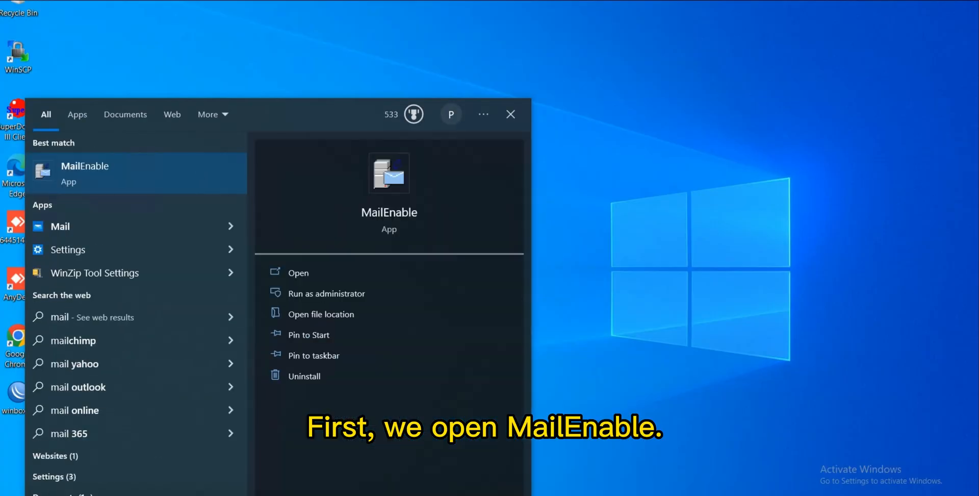
Launch MailEnable and apply mail.mari12.ml as localhost's default SSL certificate
left_click(84, 173)
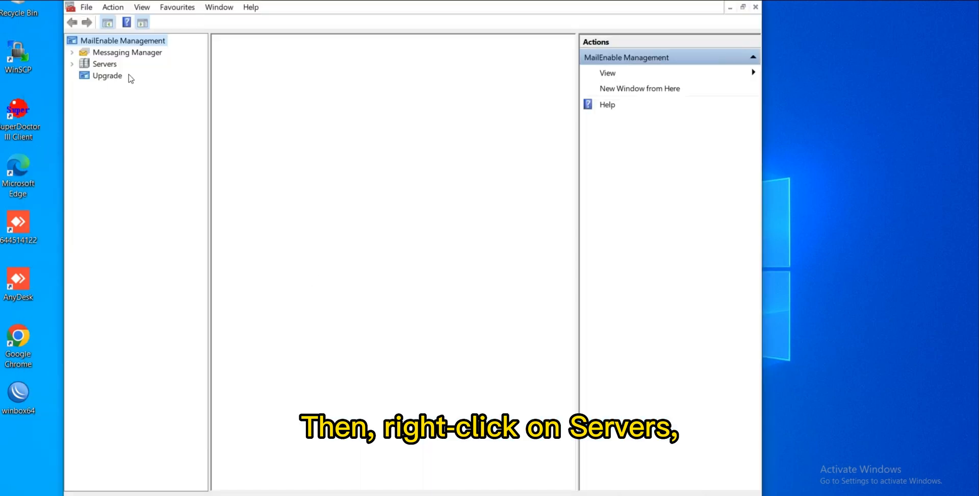
right_click(125, 95)
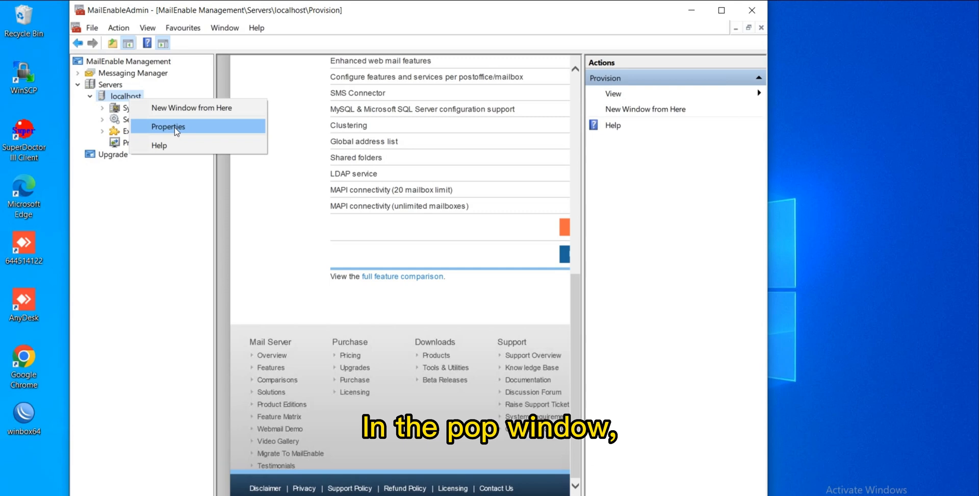
left_click(167, 126)
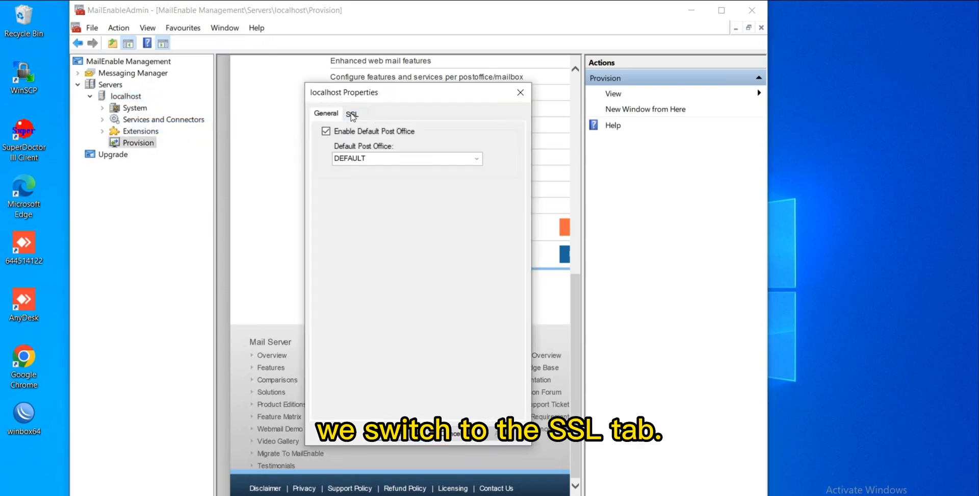
left_click(352, 113)
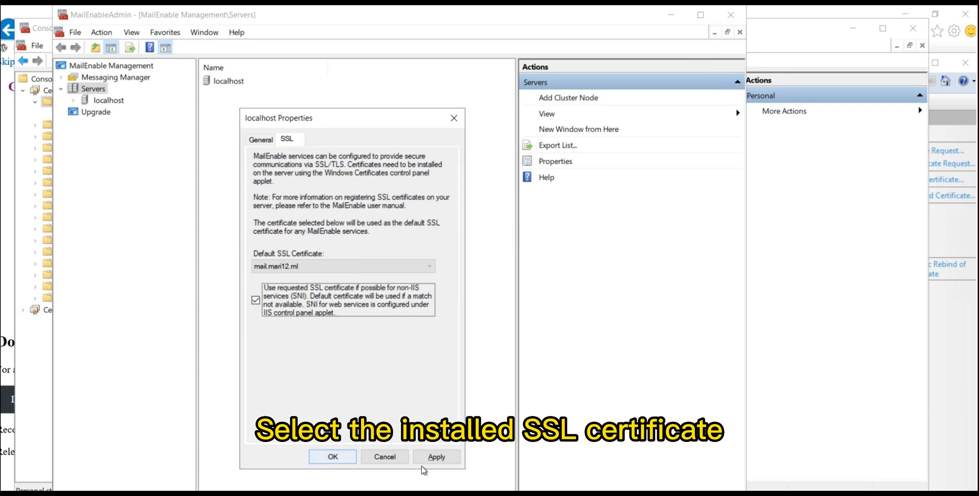
left_click(332, 456)
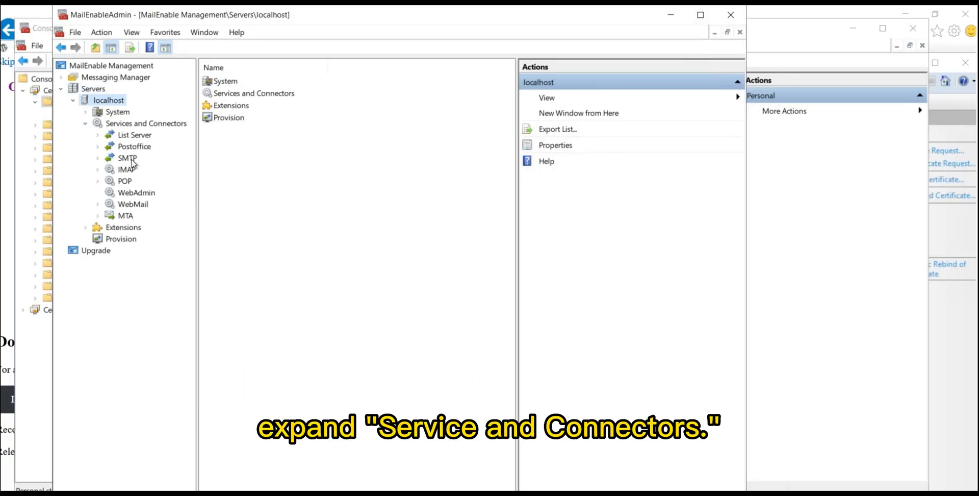
Tick 'Allow clients to establish secure sessions via STARTTLS' in SMTP inbound properties
right_click(127, 157)
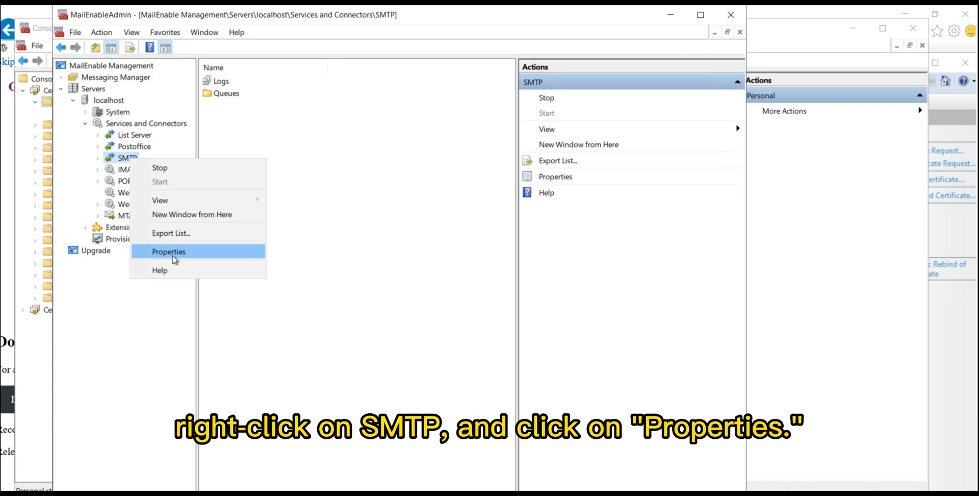
left_click(168, 251)
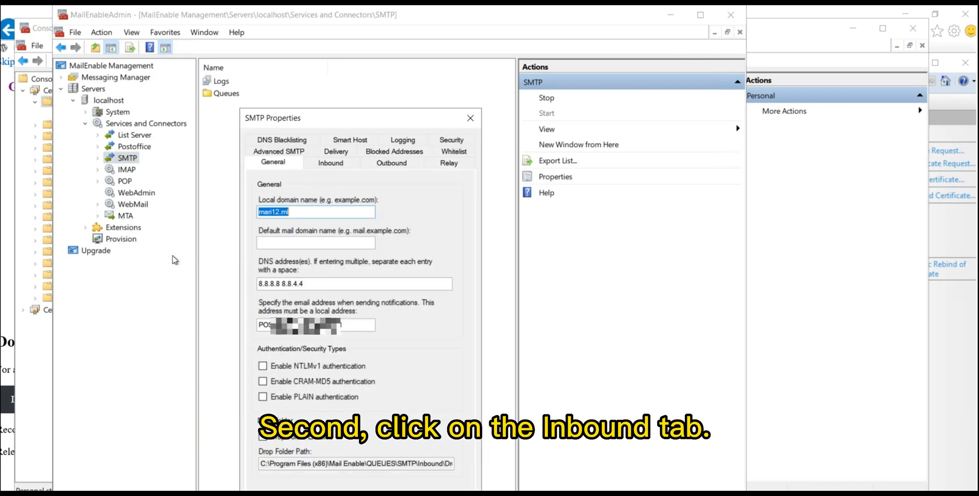
left_click(330, 162)
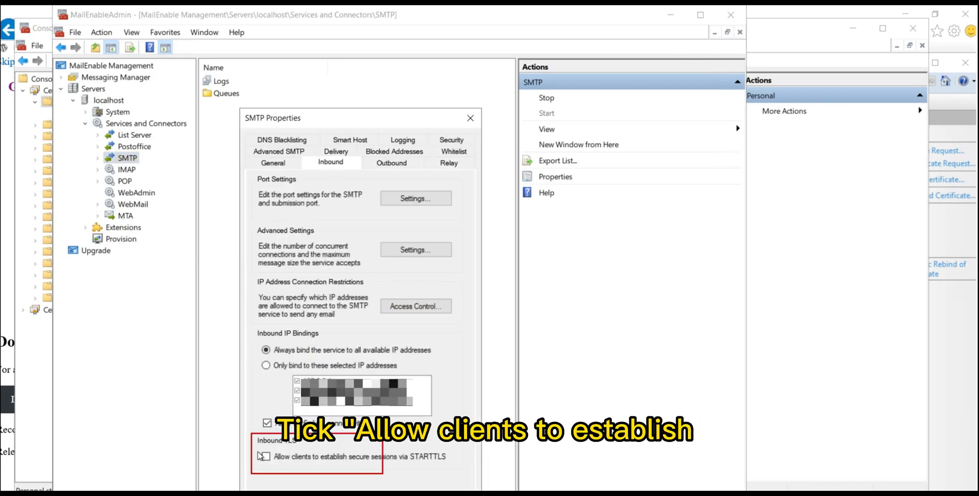
left_click(266, 456)
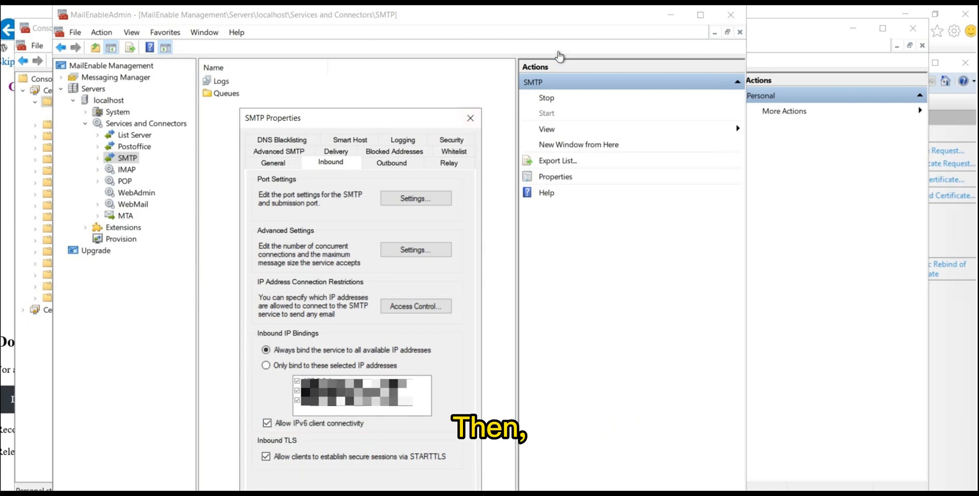
Enter 465 as the SMTP alternate submission port in Port Settings
left_click(415, 198)
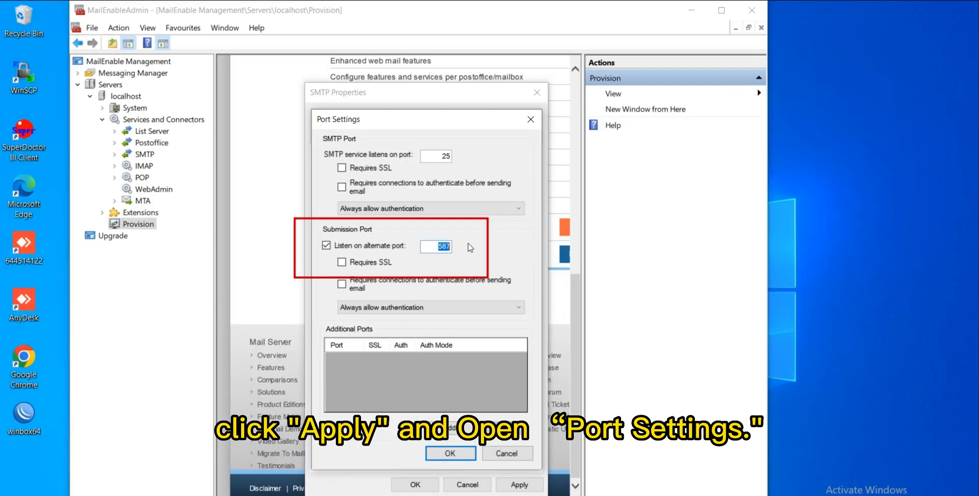
type("465")
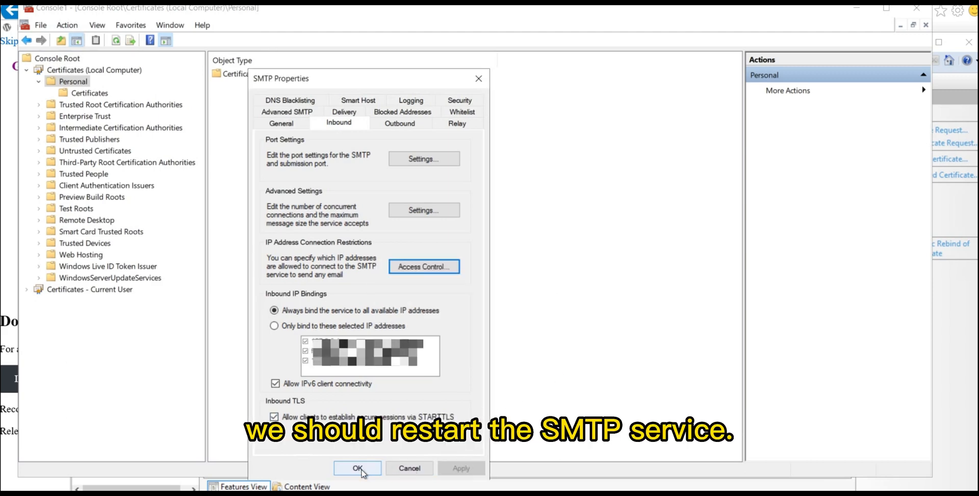
right_click(179, 149)
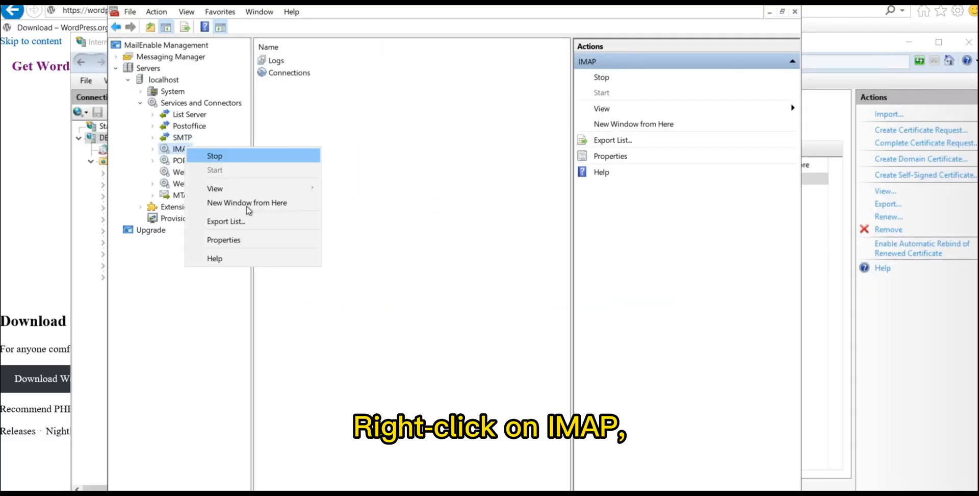
Add IMAP alternate port 993 with SSL required, applied and warning acknowledged
left_click(222, 240)
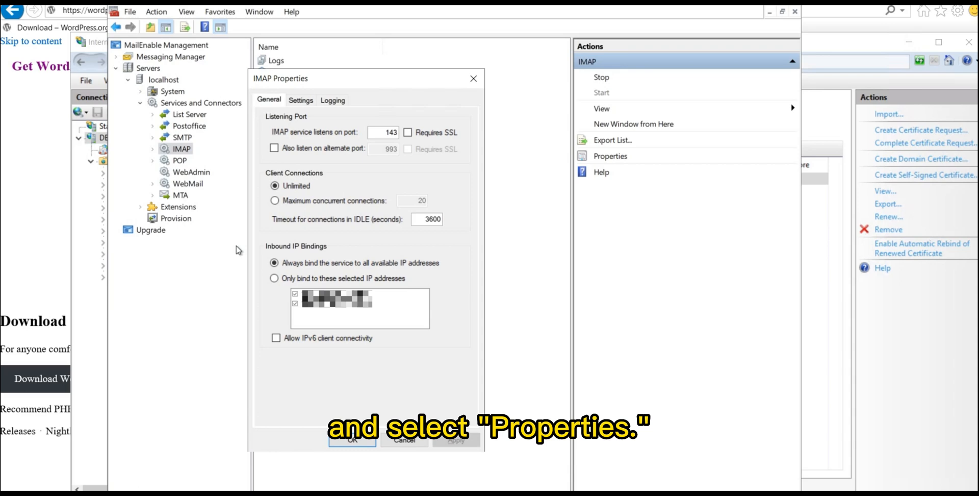
left_click(274, 148)
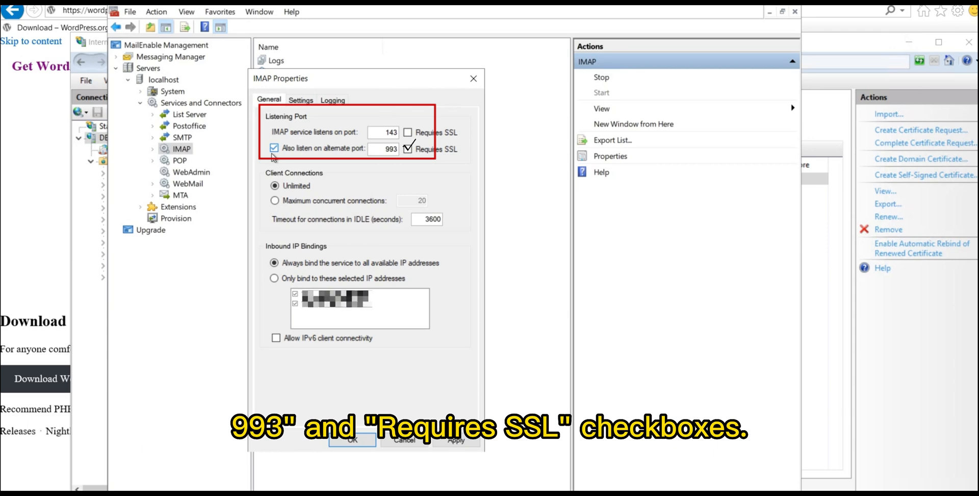
left_click(456, 439)
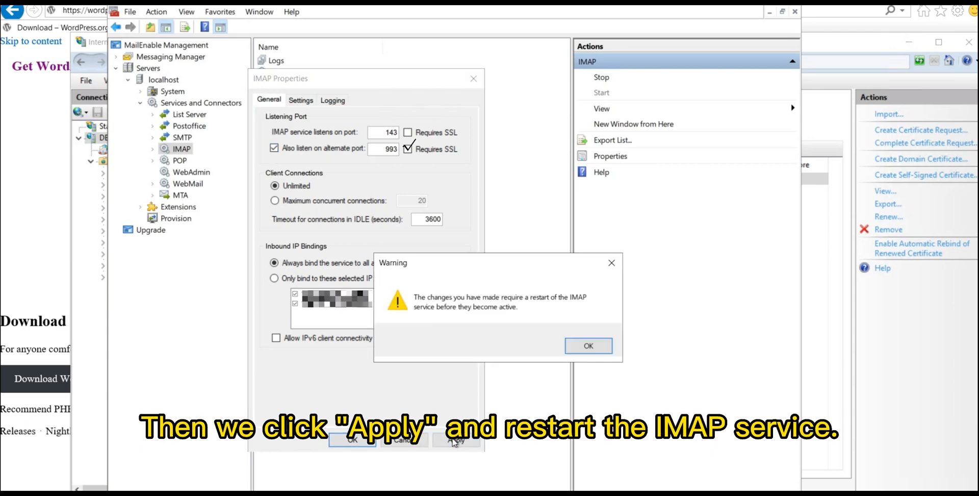
left_click(586, 346)
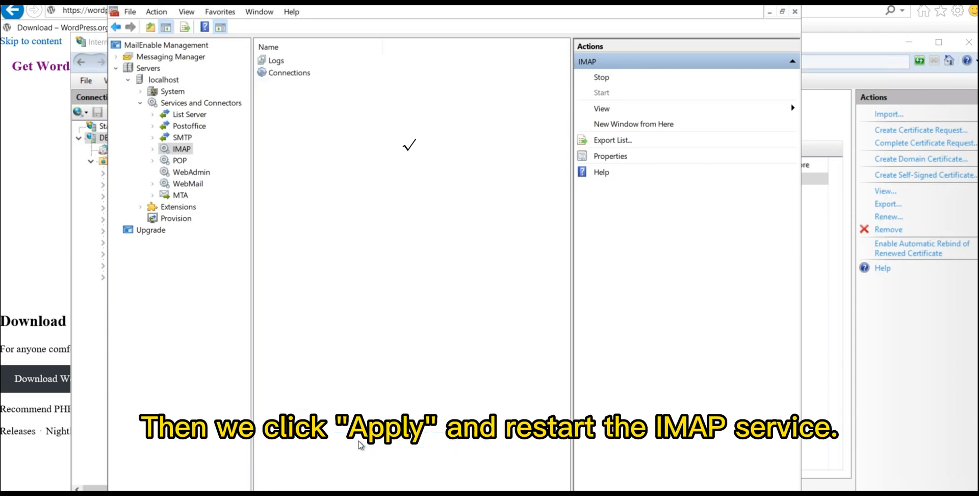
right_click(179, 160)
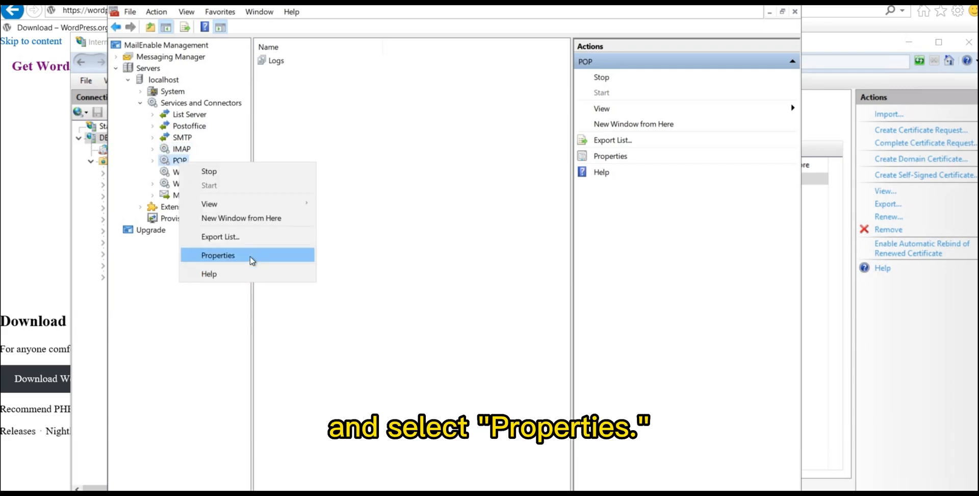
Tick 'Also listen on alternate port' 995 in the POP service properties
left_click(217, 254)
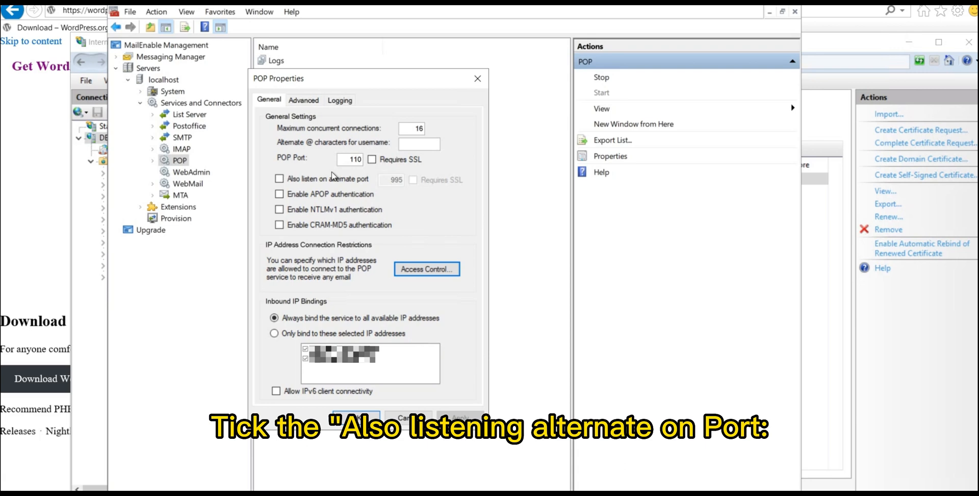
left_click(279, 178)
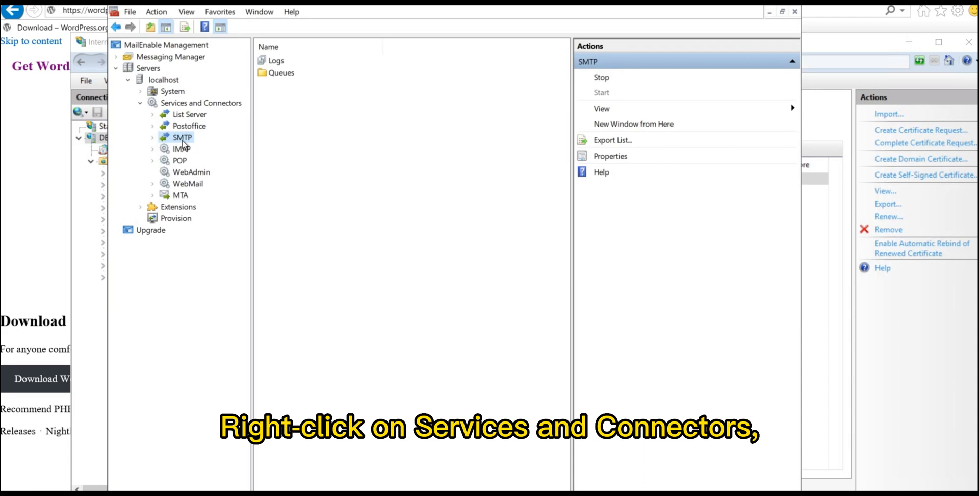
right_click(182, 137)
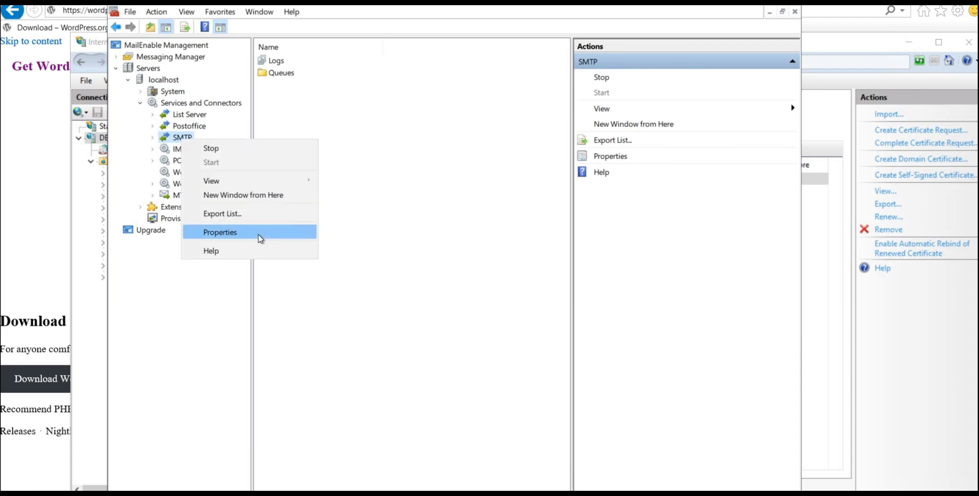
left_click(220, 231)
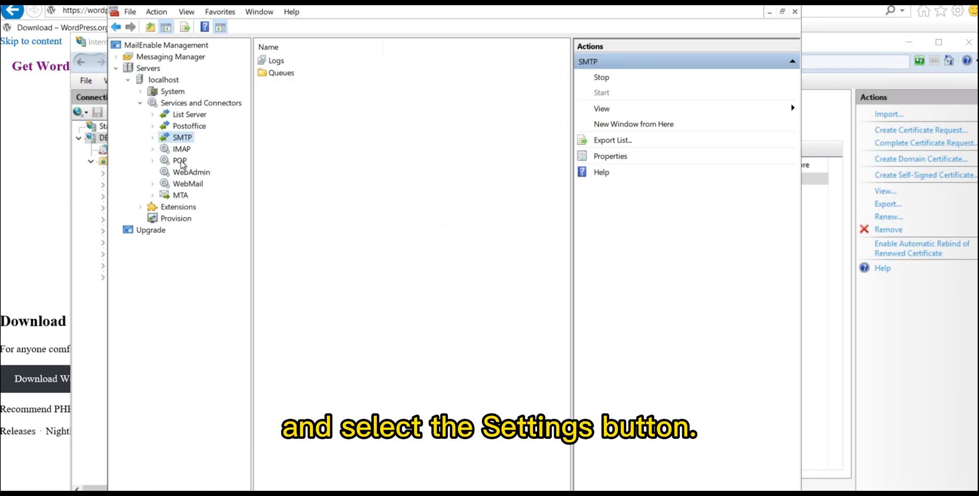
right_click(182, 148)
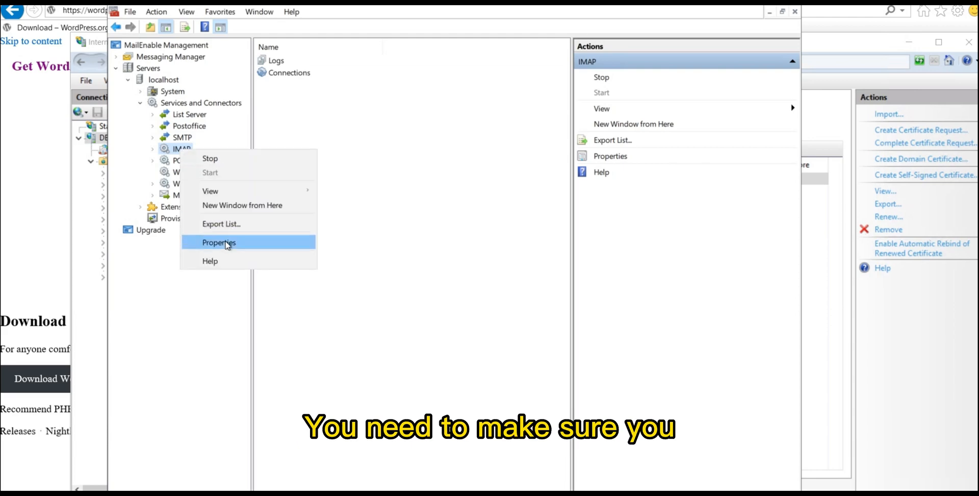
left_click(218, 242)
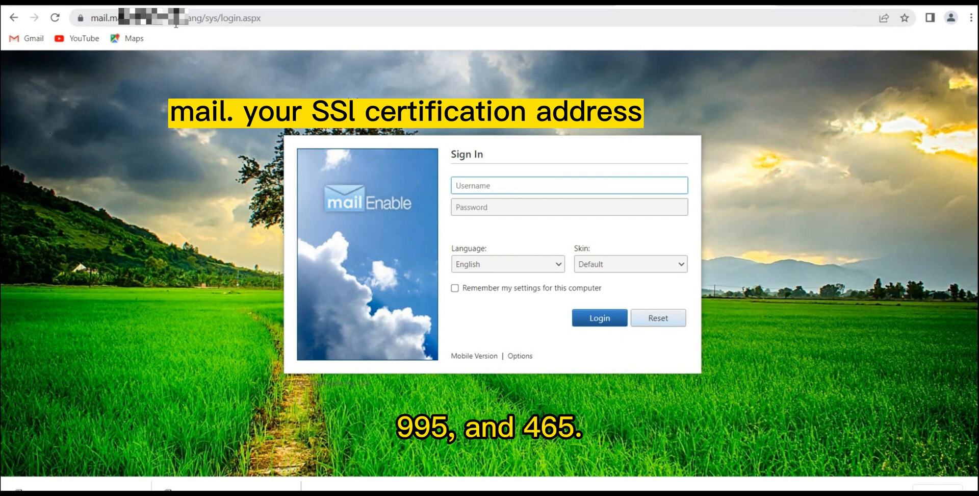
View the login page's valid Let's Encrypt certificate for mail.mari12.ml via the padlock
left_click(81, 17)
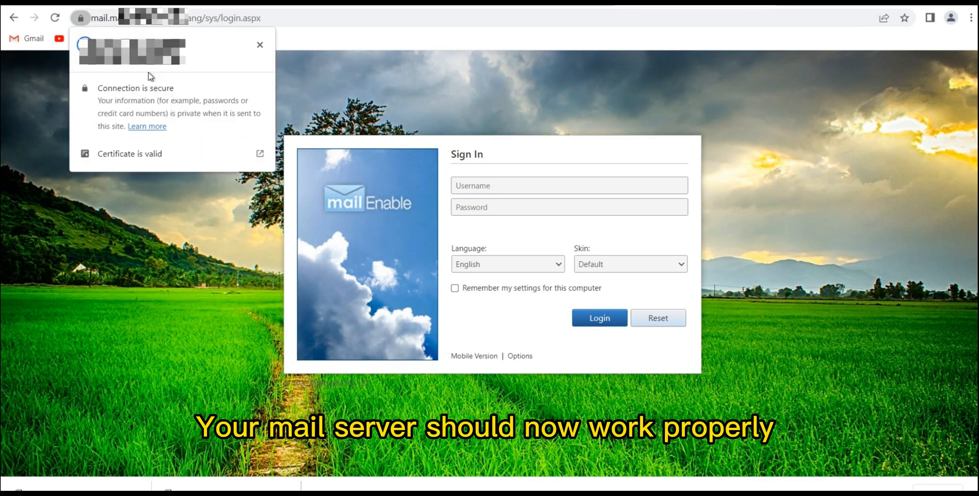
left_click(129, 153)
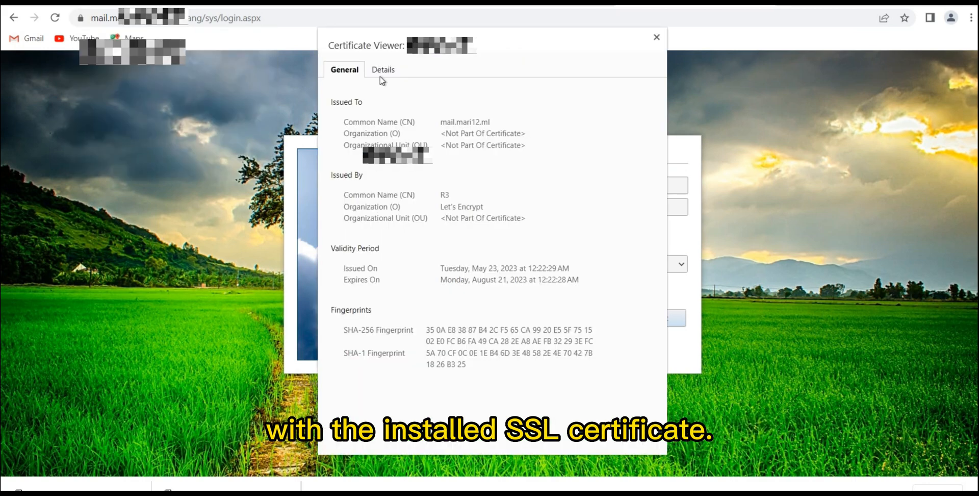